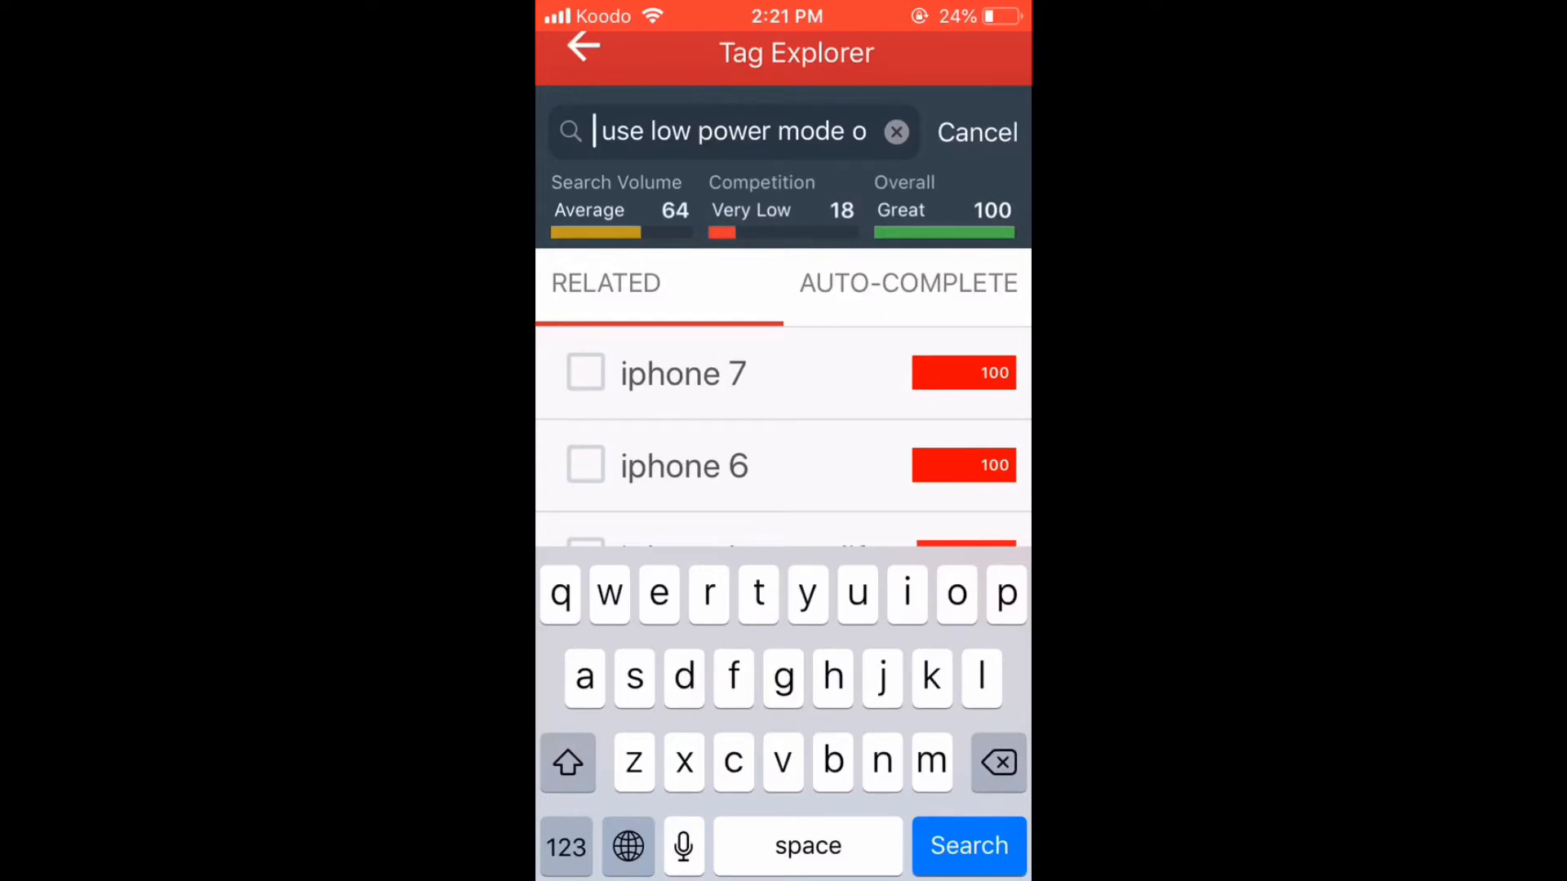
- Reword the search phrase to "How to use low power mode", which scores overall 70
type("to")
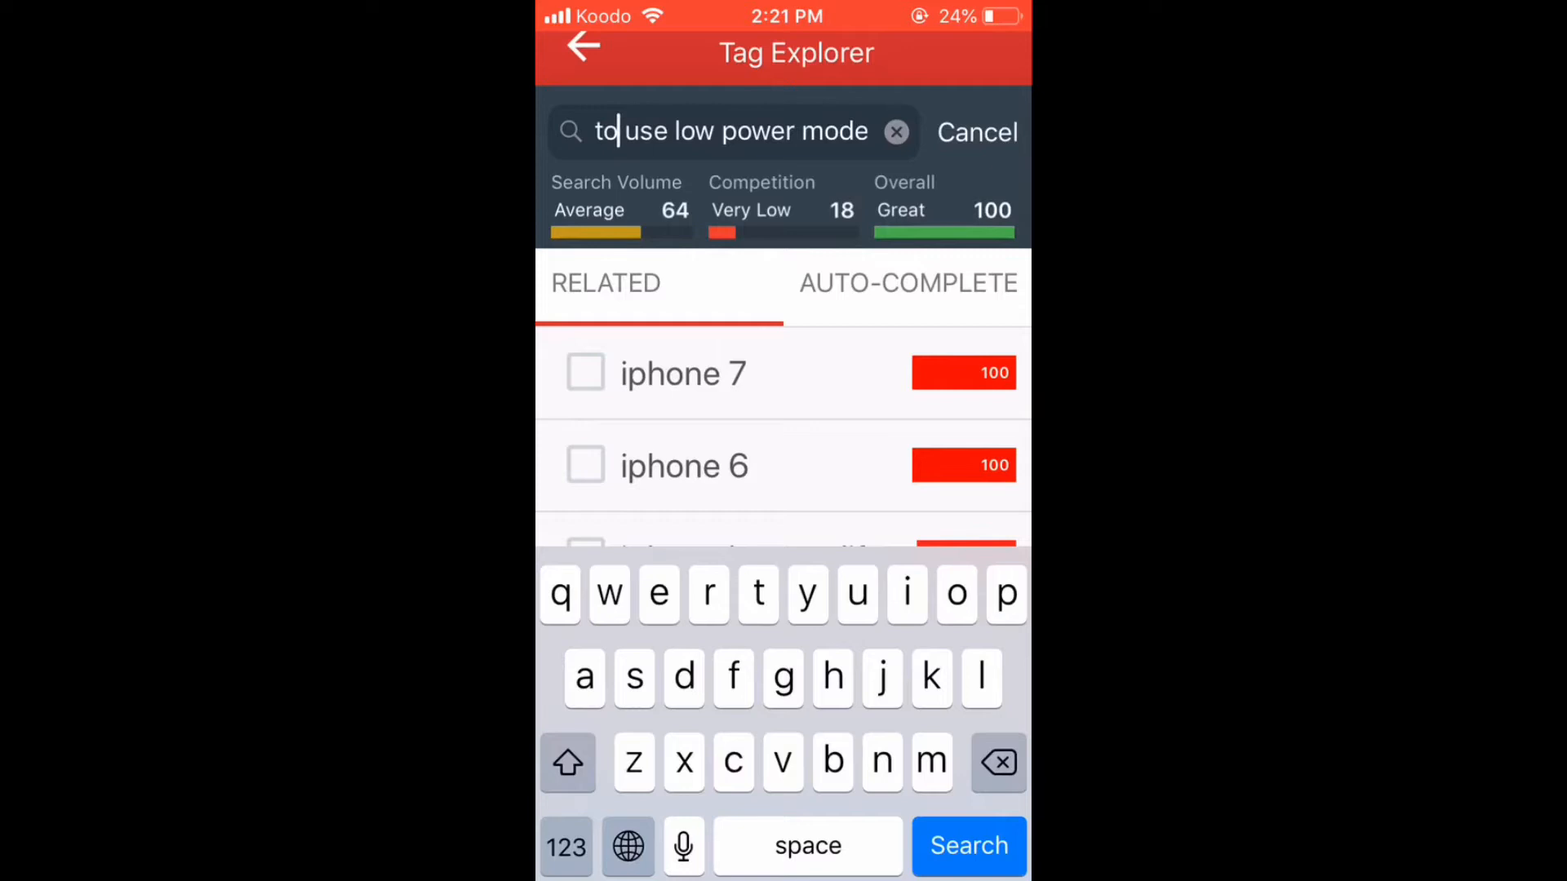
left_click(969, 846)
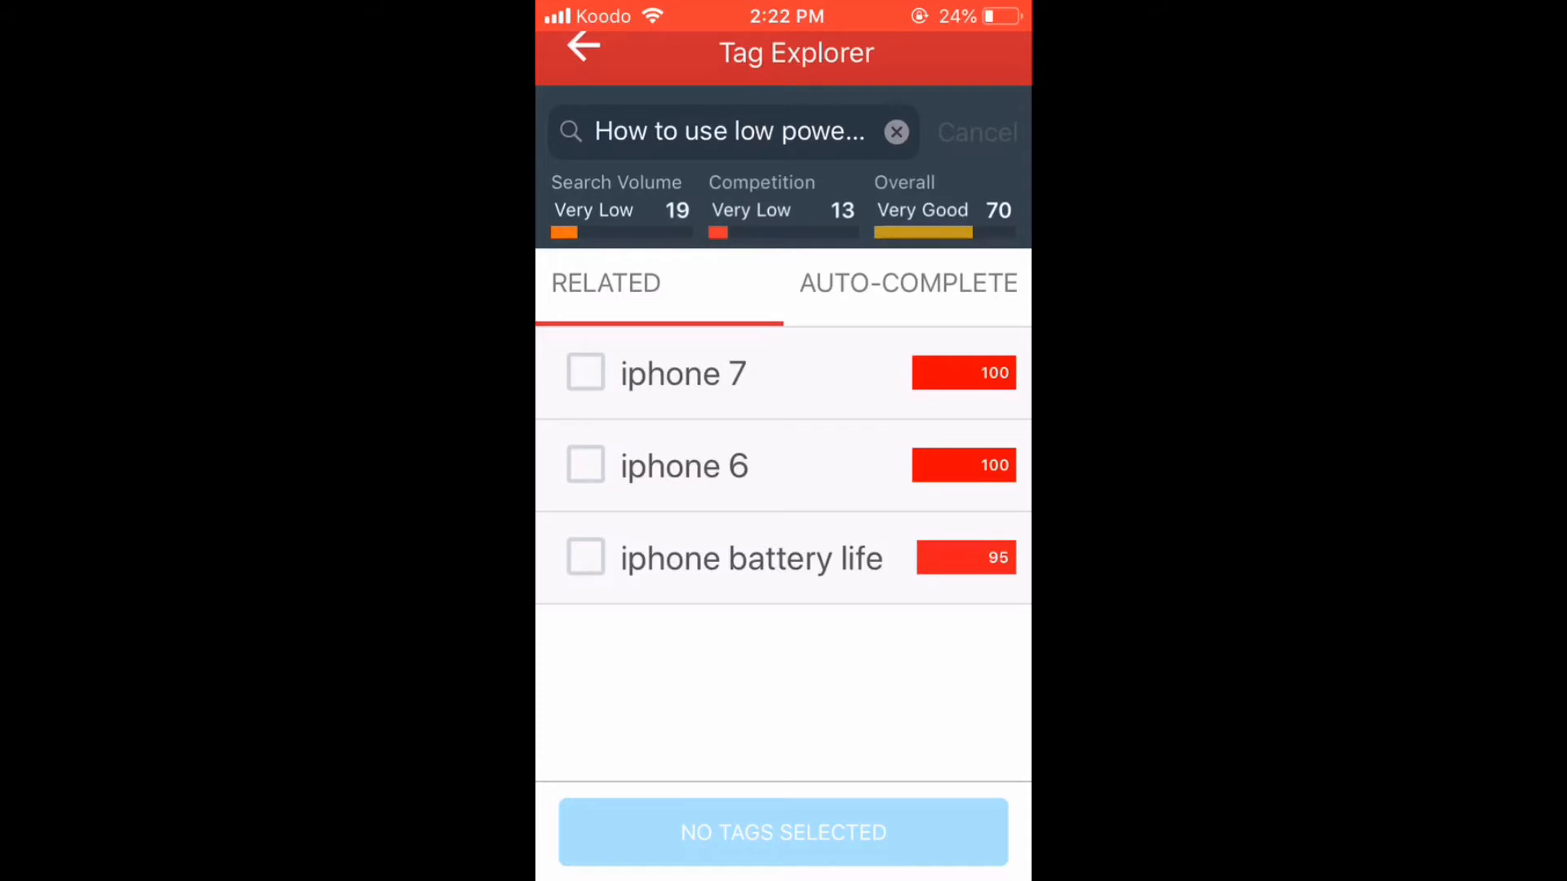
- Add "iPhone running iOS 12" to the Tag Explorer search phrase
type("iPhone running iOS 12")
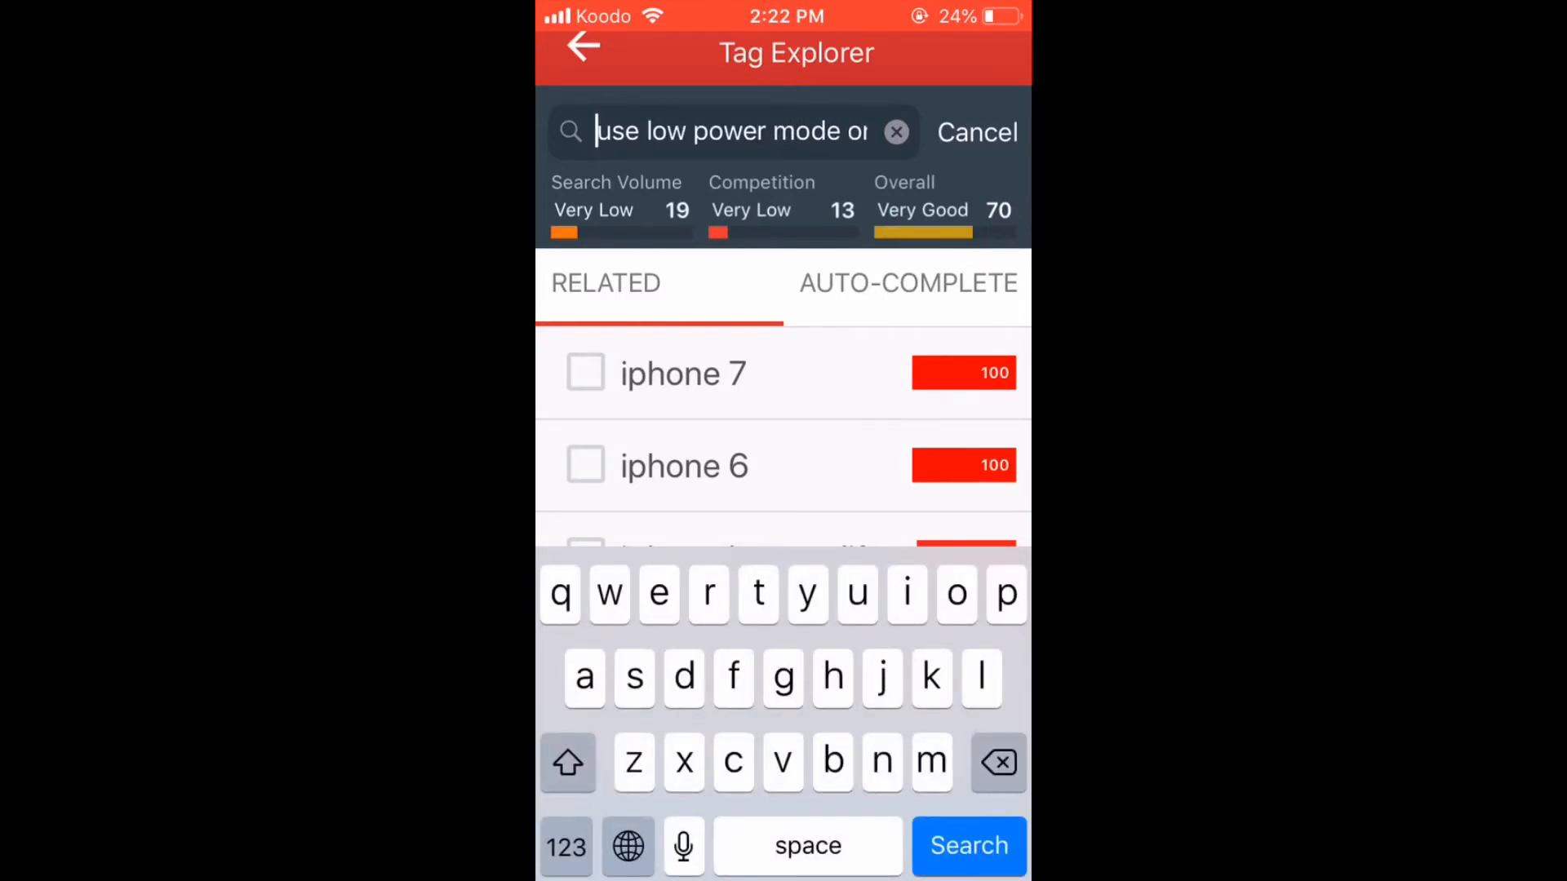
type("d")
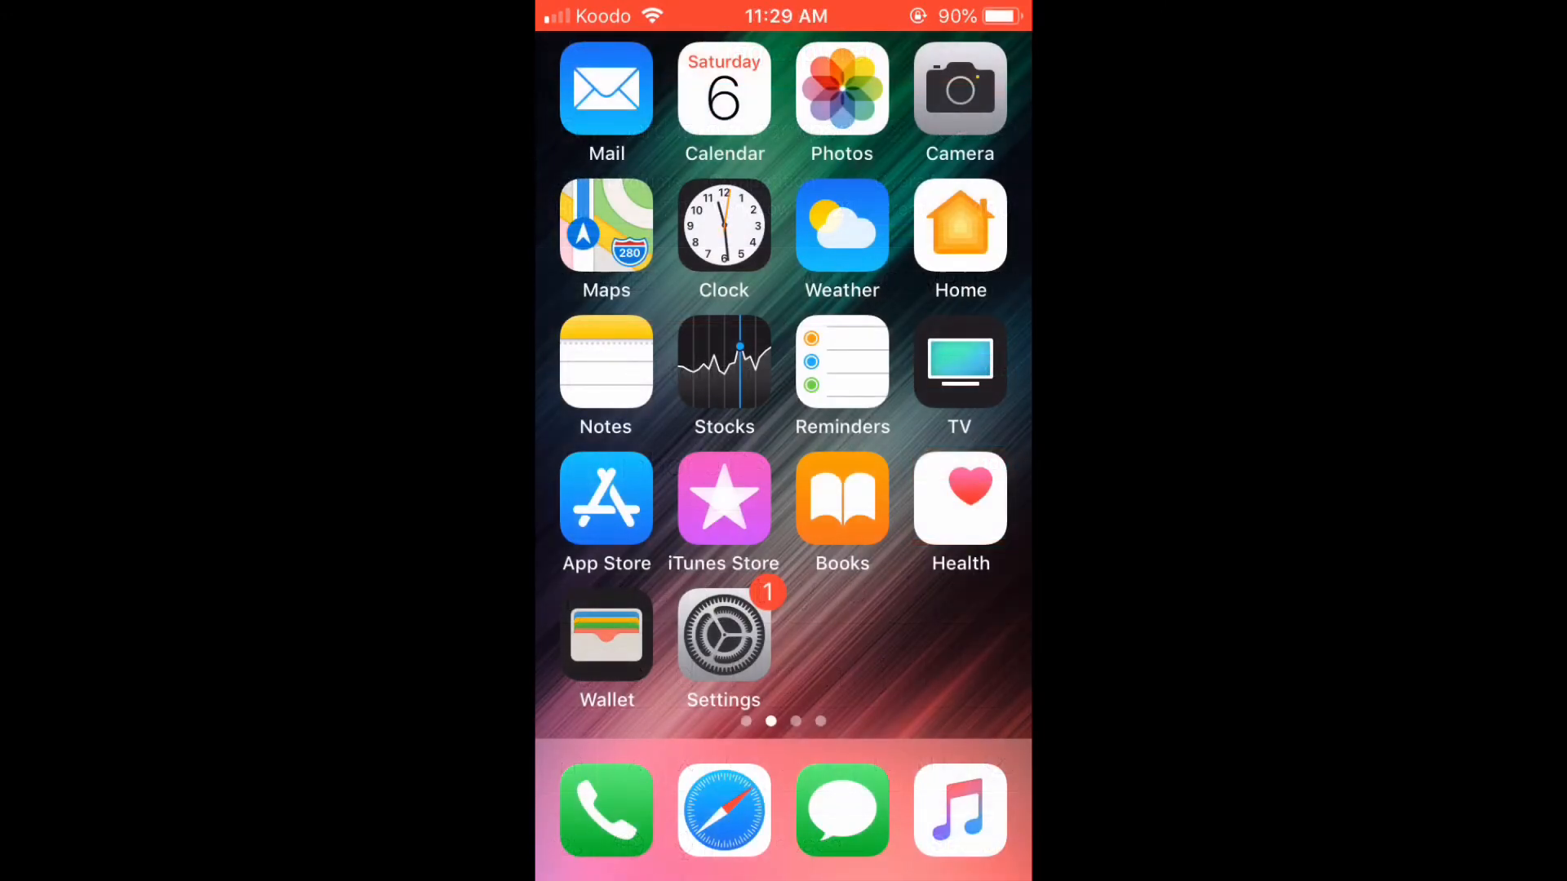
- In the quote note, add the author name "Steven Hawking" with a new line below it
left_click(606, 362)
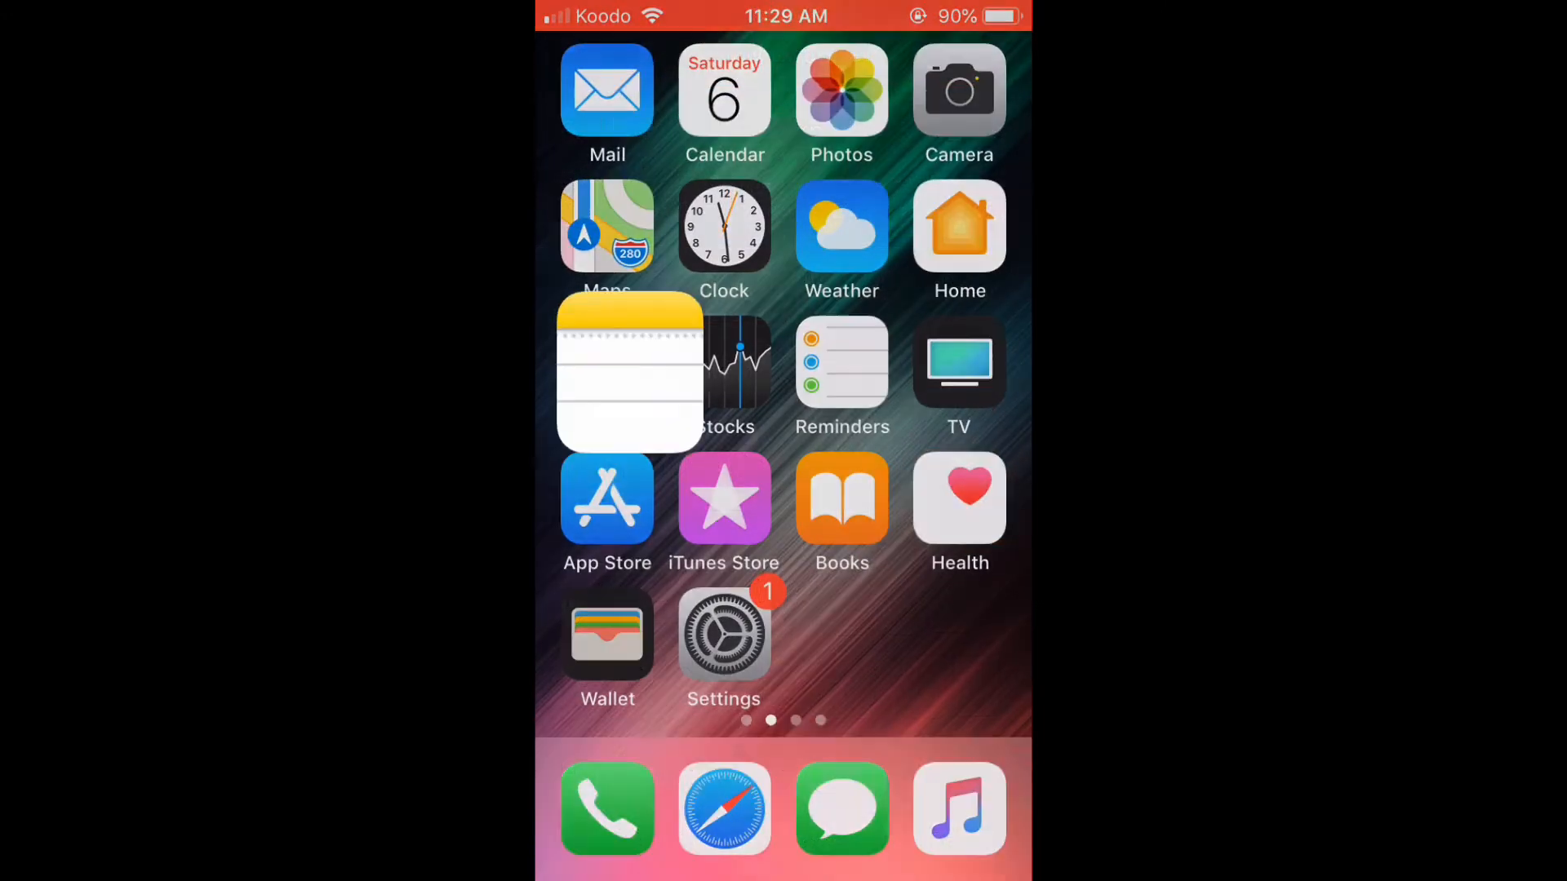
left_click(630, 370)
type("Steven Hawki")
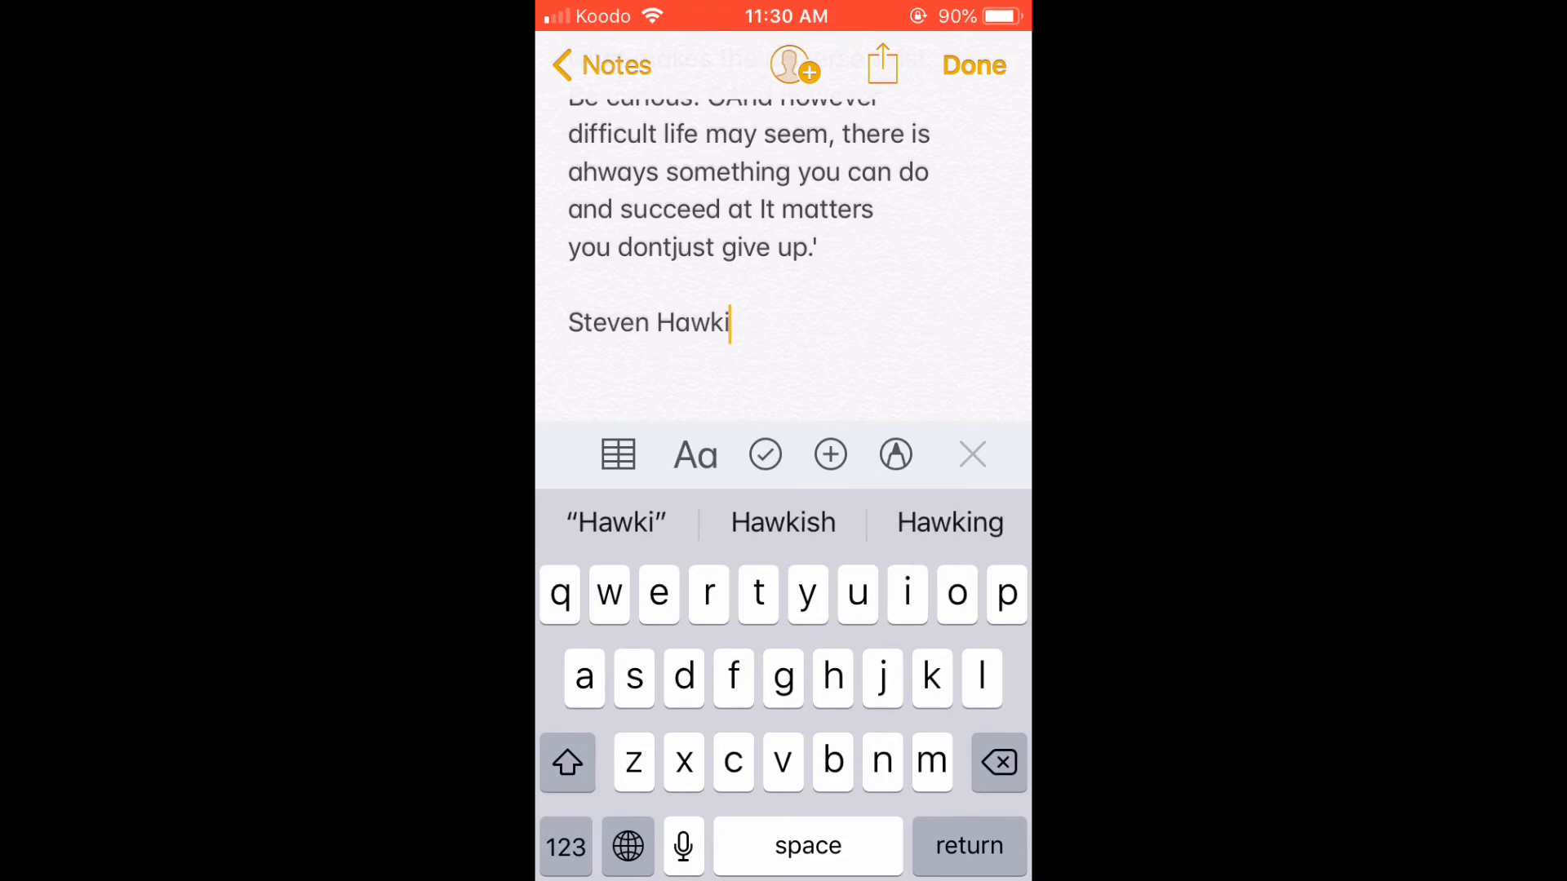
left_click(950, 523)
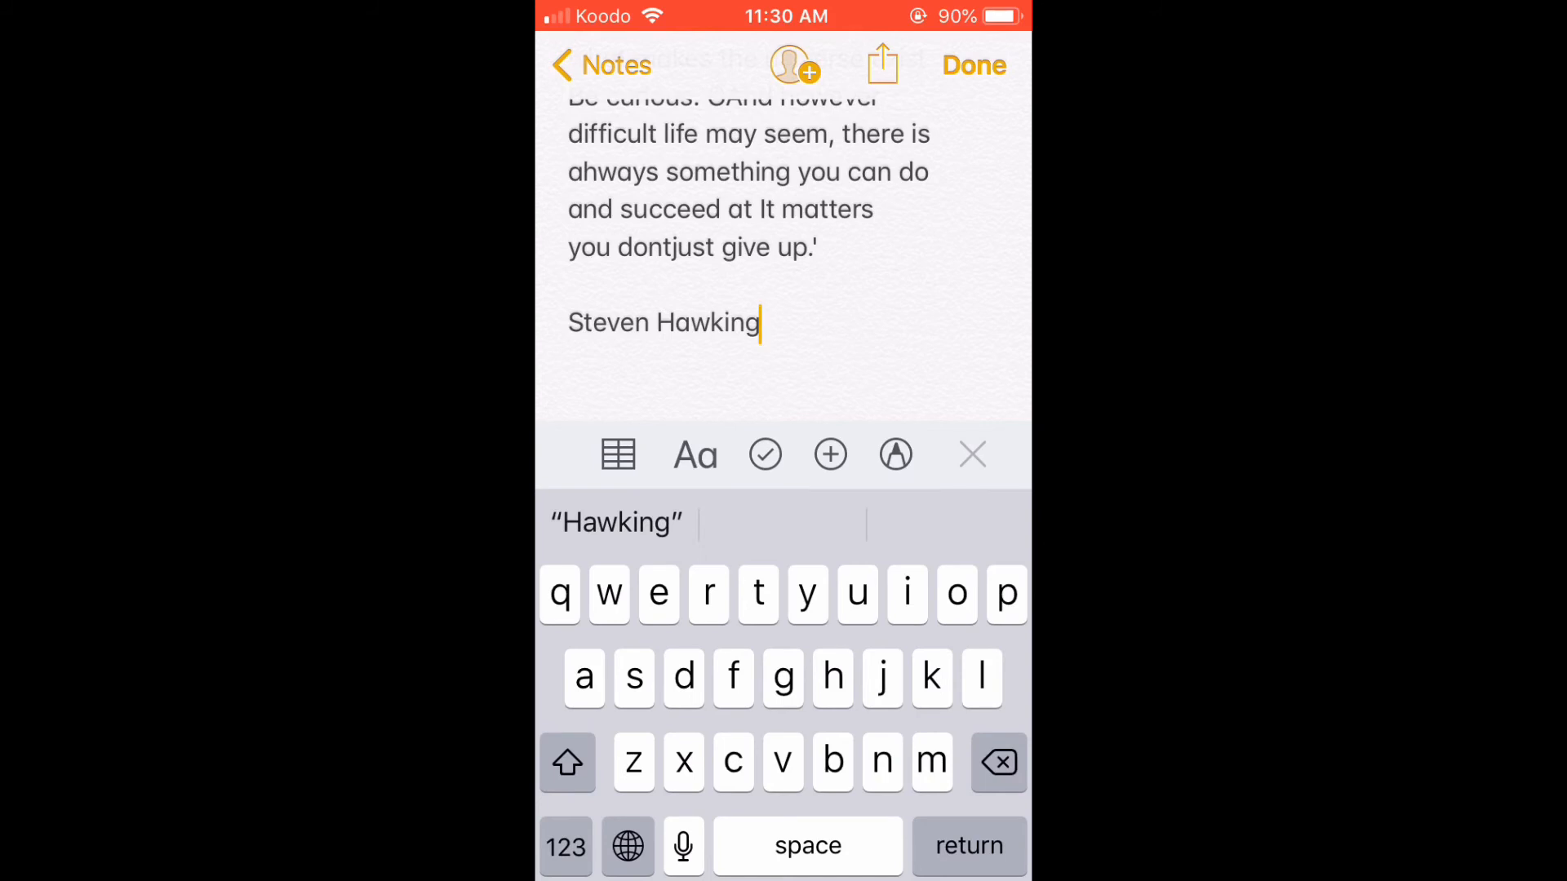
key("return")
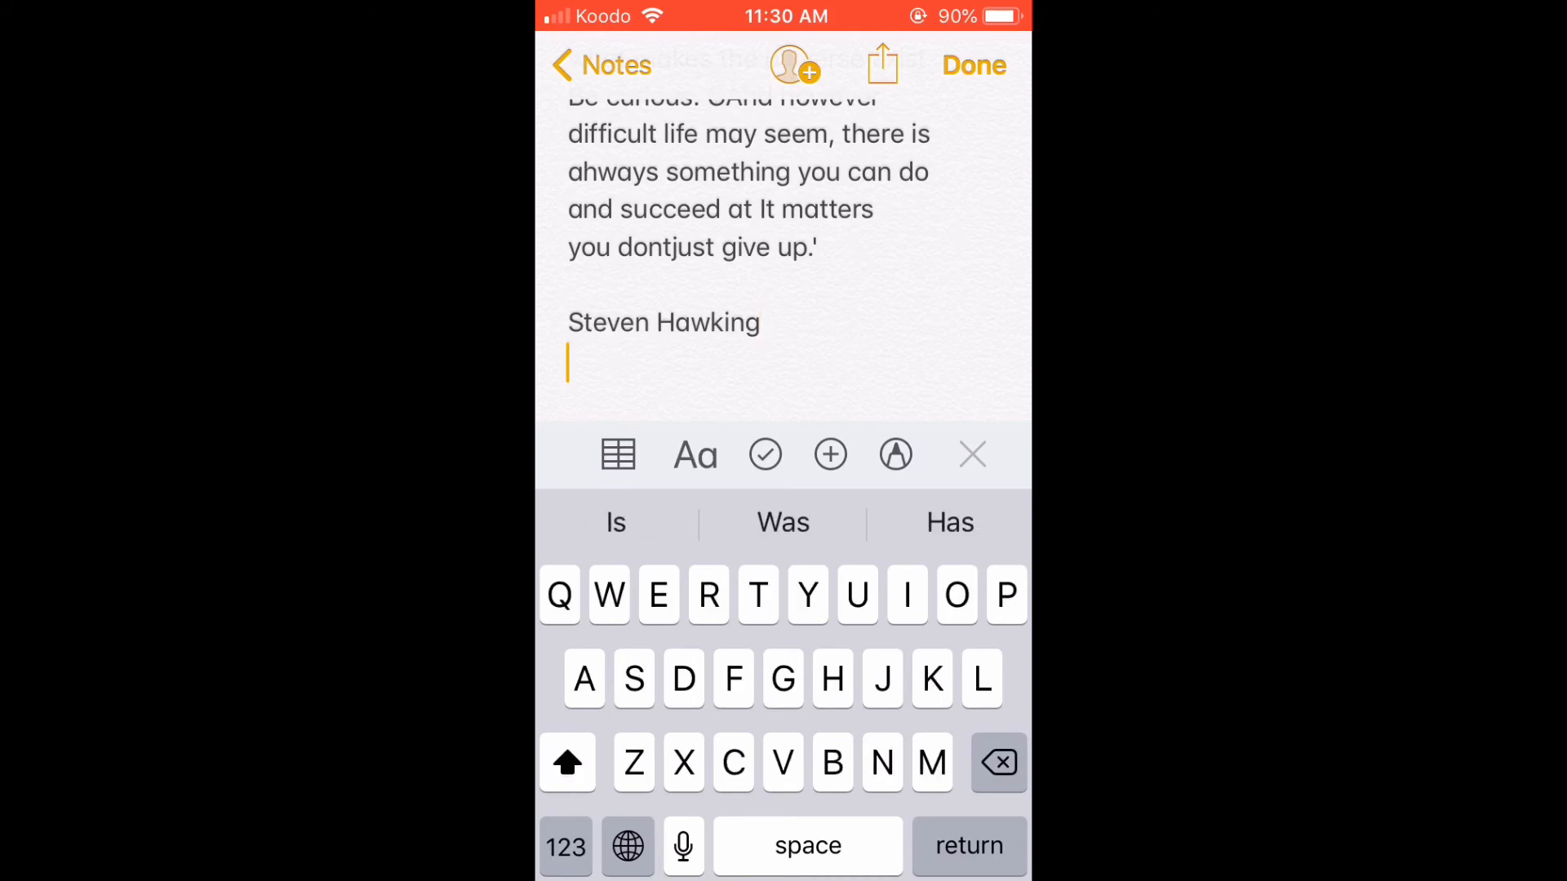